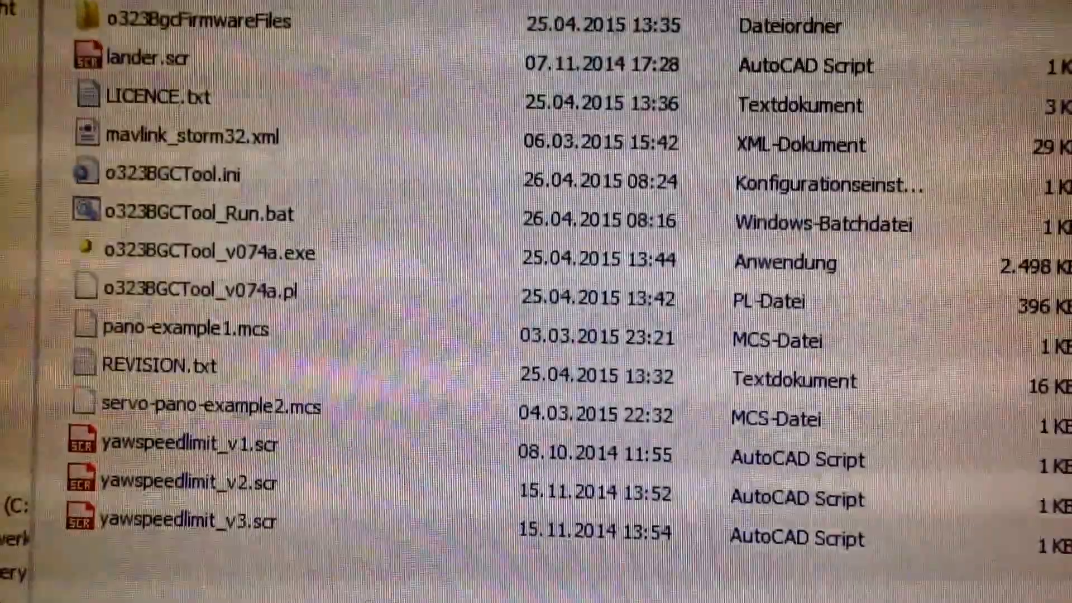
Launch o323BGCTool and show the Setup settings with Virtual Channel Configuration reading hott sumd.
scroll("up", 3)
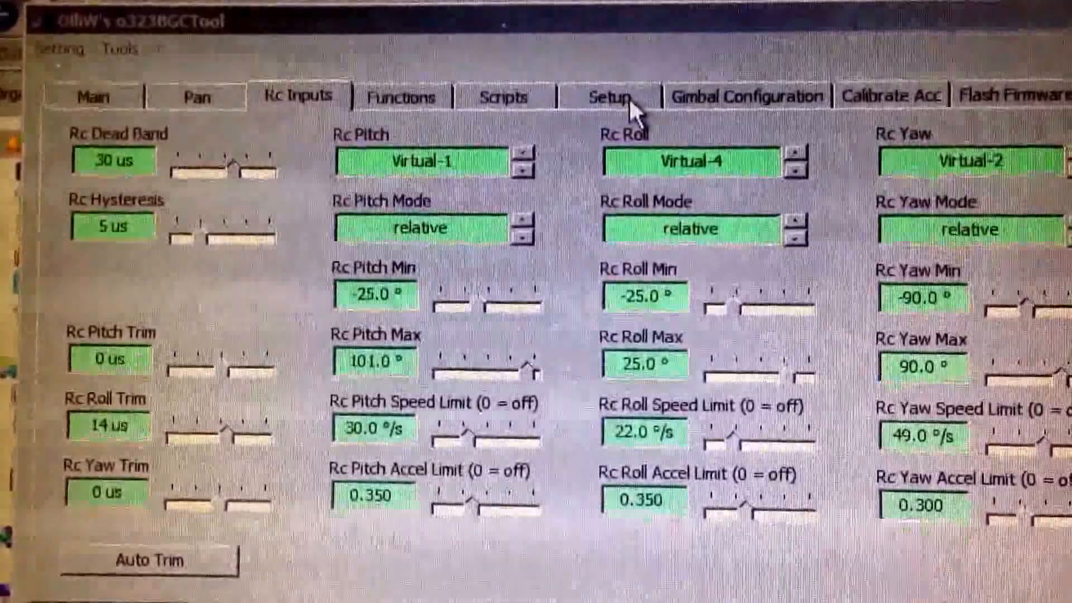
left_click(597, 94)
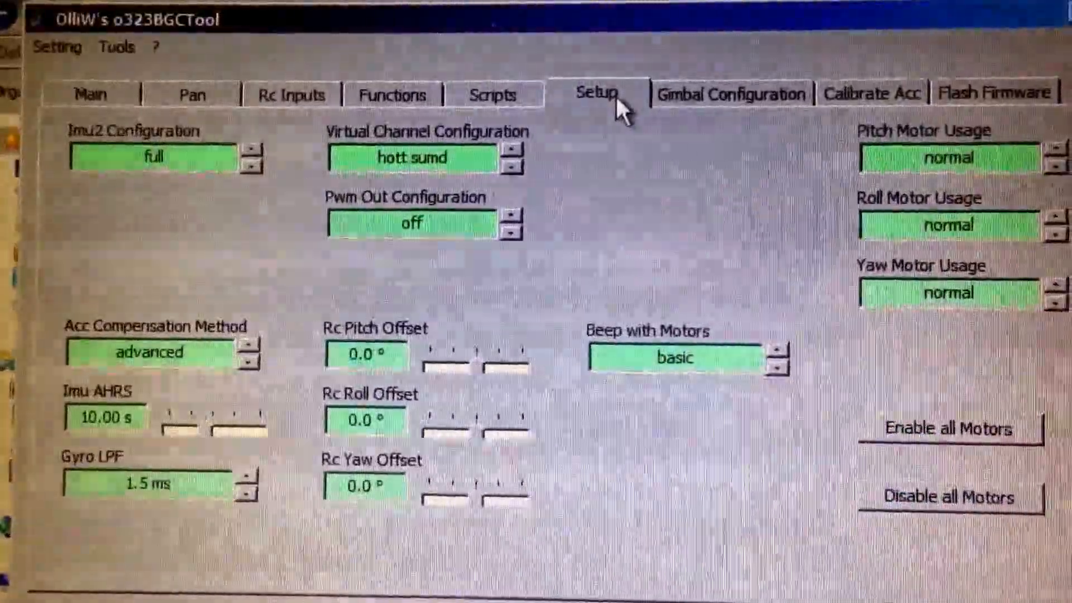